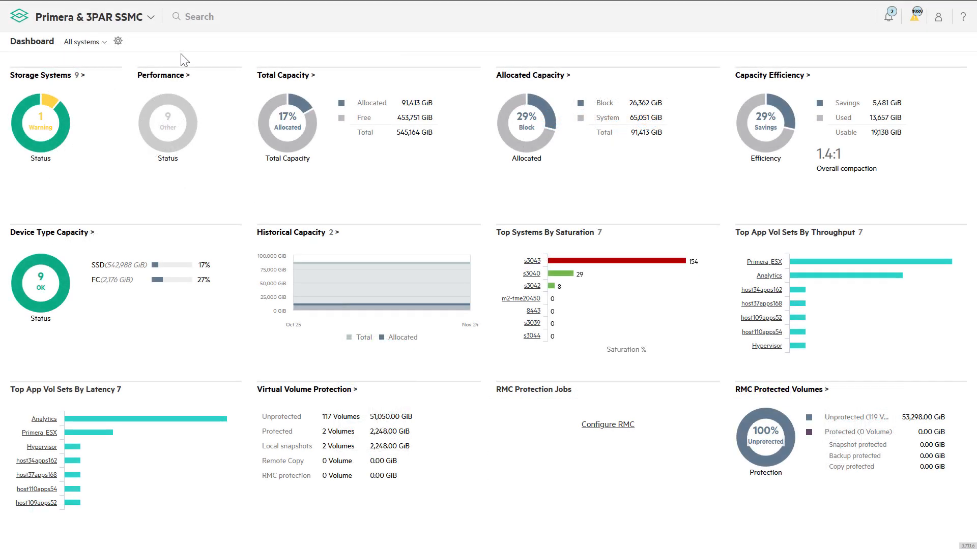
{"action": "mouse_move", "coordinate": [169, 54]}
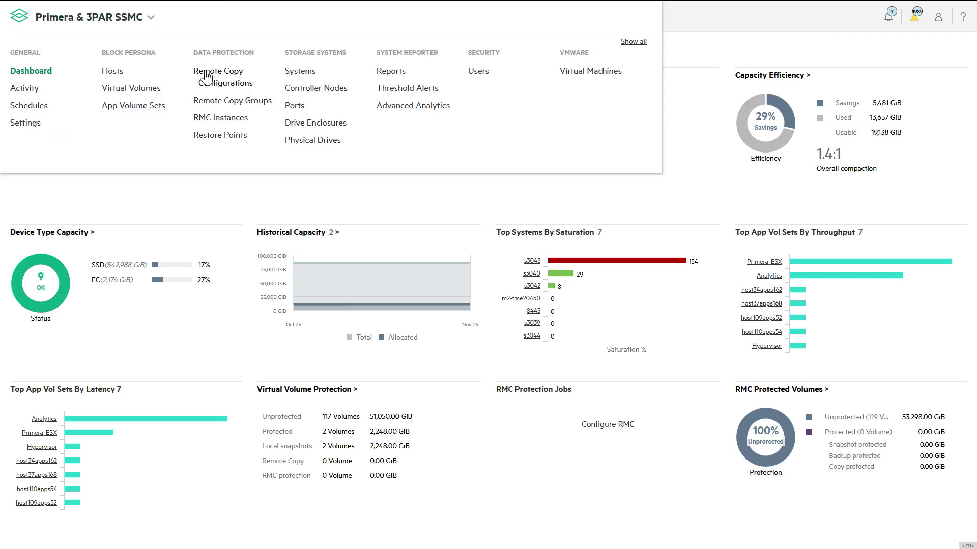
Step: Show the Remote Copy Configurations page, which is still empty
{"action": "left_click", "coordinate": [226, 76]}
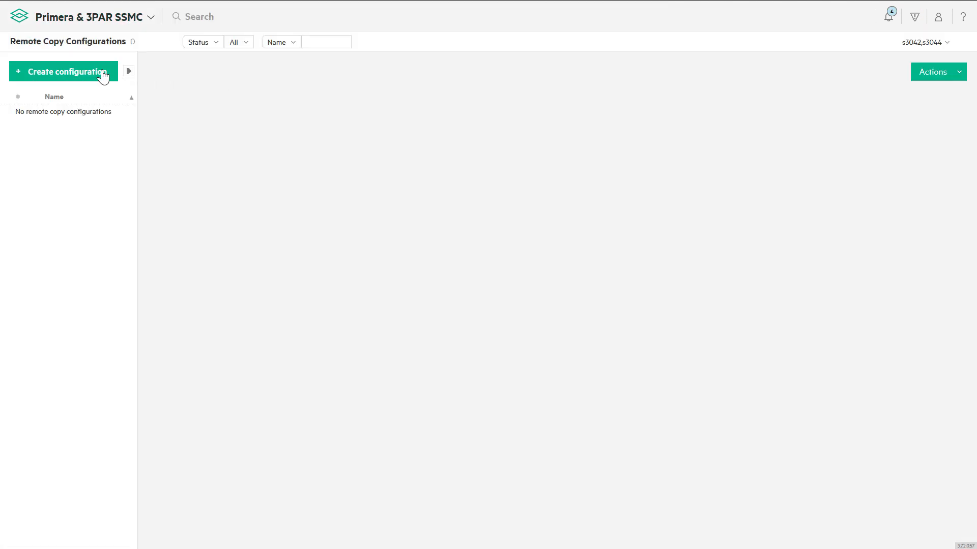
Step: Create a remote copy configuration between s3042 and s3044 using IP ports 0:1:1 and 1:1:1
{"action": "left_click", "coordinate": [62, 71]}
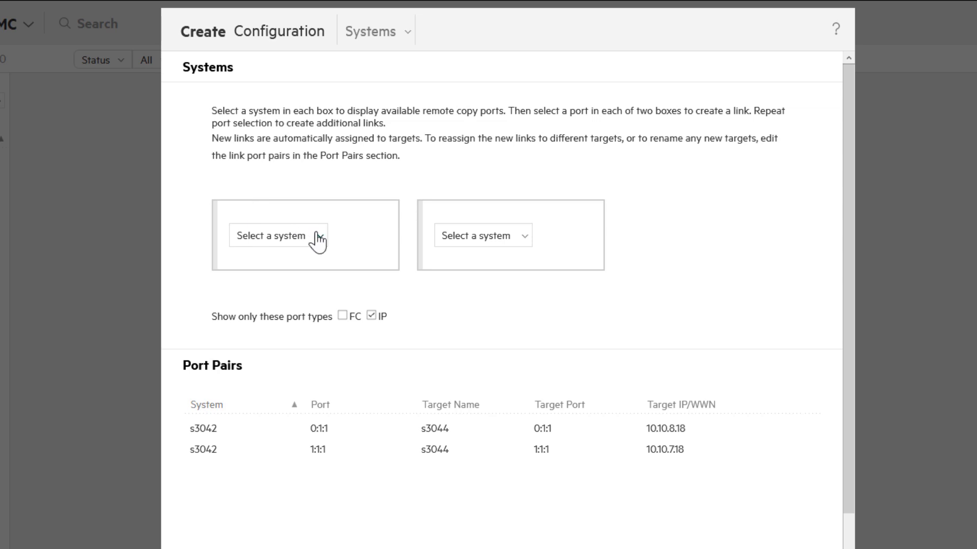
{"action": "left_click", "coordinate": [277, 235]}
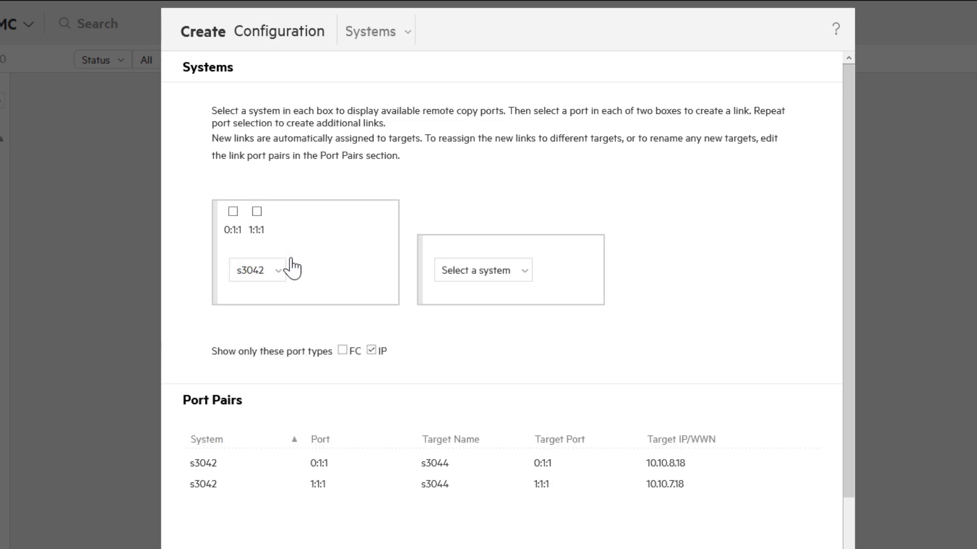
{"action": "left_click", "coordinate": [482, 270]}
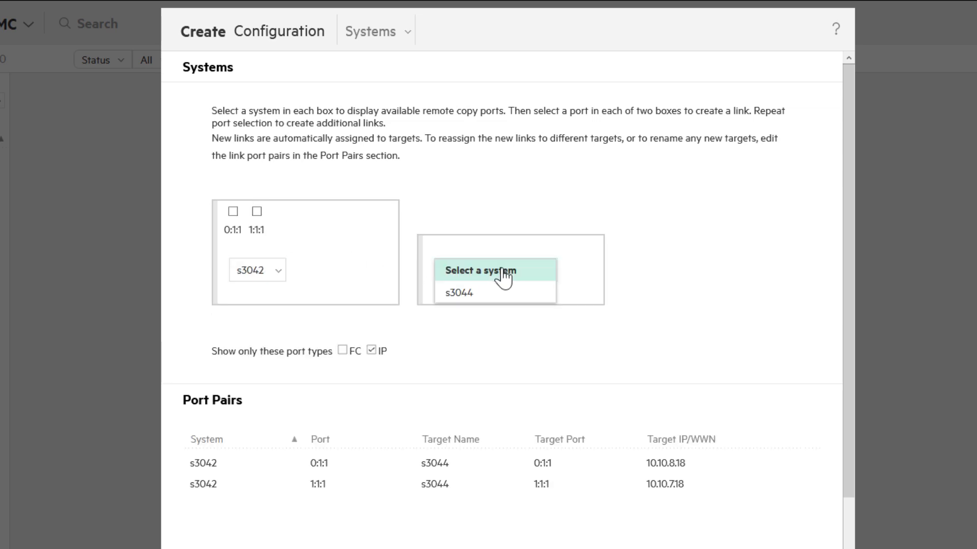
{"action": "left_click", "coordinate": [458, 292]}
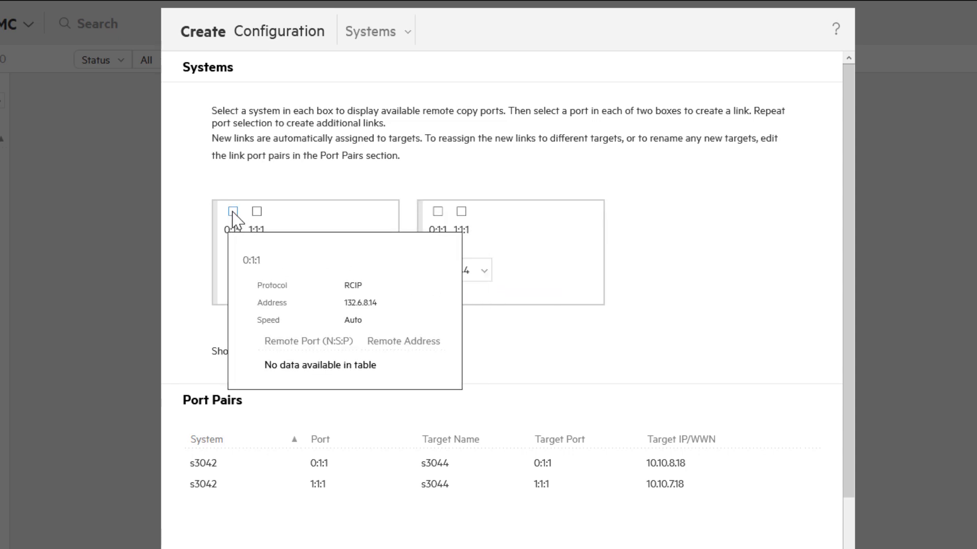
{"action": "left_click", "coordinate": [233, 212]}
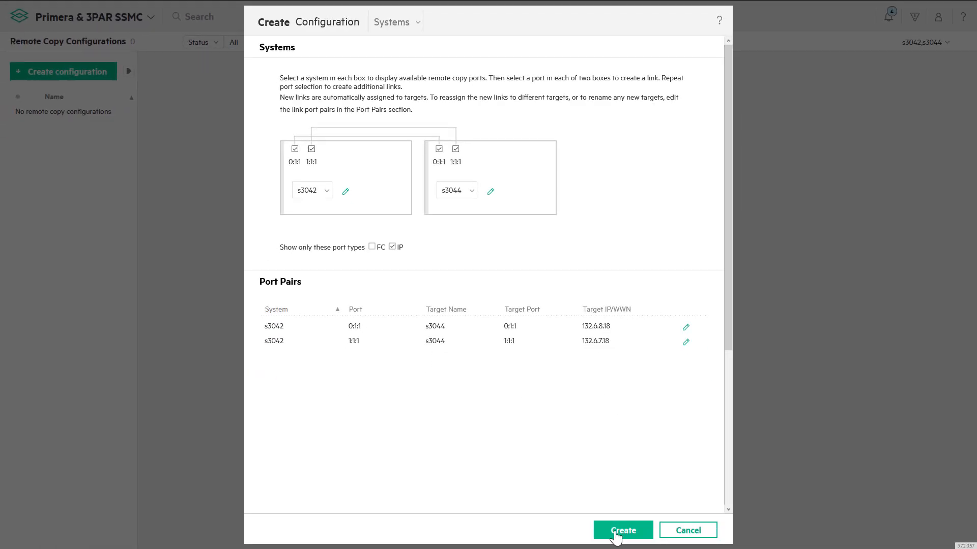
{"action": "left_click", "coordinate": [622, 530]}
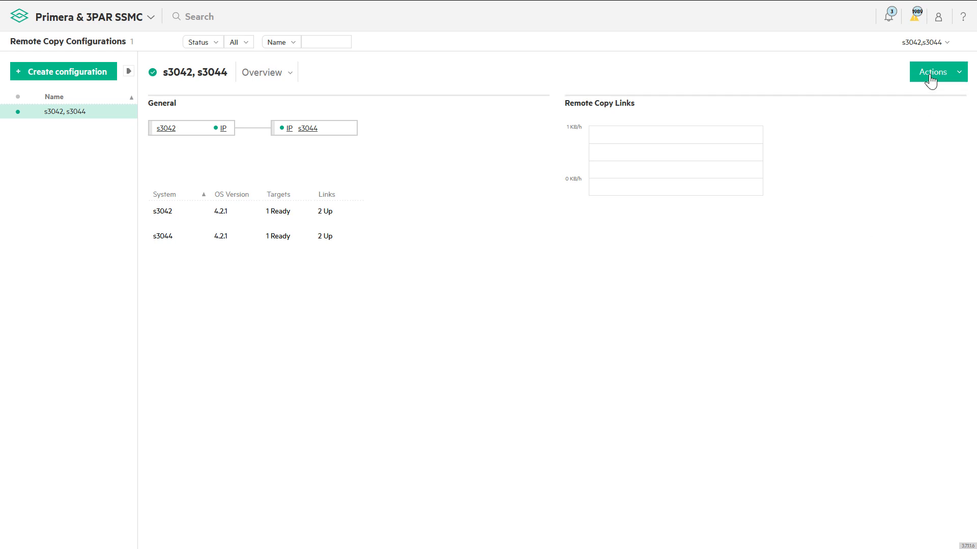
Step: Configure a quorum witness at 14.12.6.8 for the s3042/s3044 pair with secure connection disabled
{"action": "left_click", "coordinate": [935, 71]}
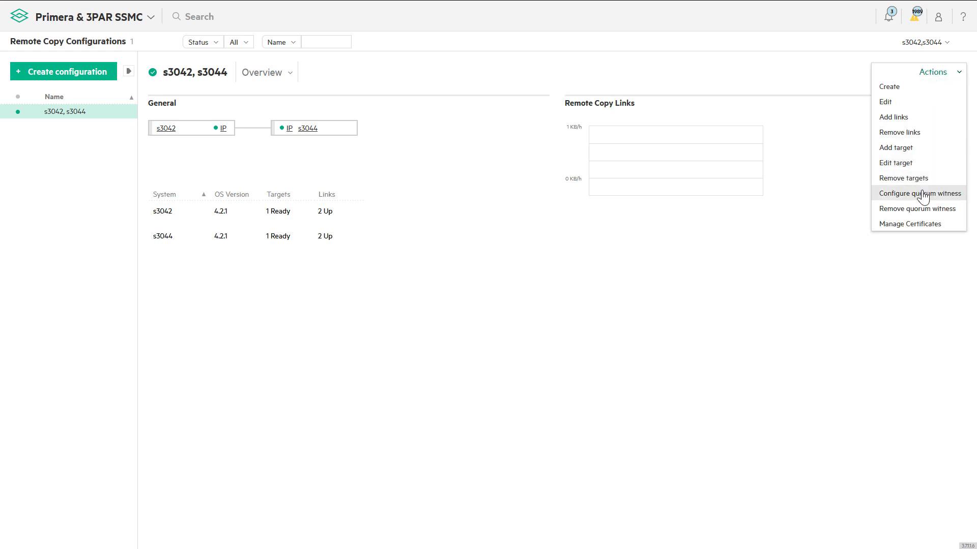
{"action": "left_click", "coordinate": [919, 194]}
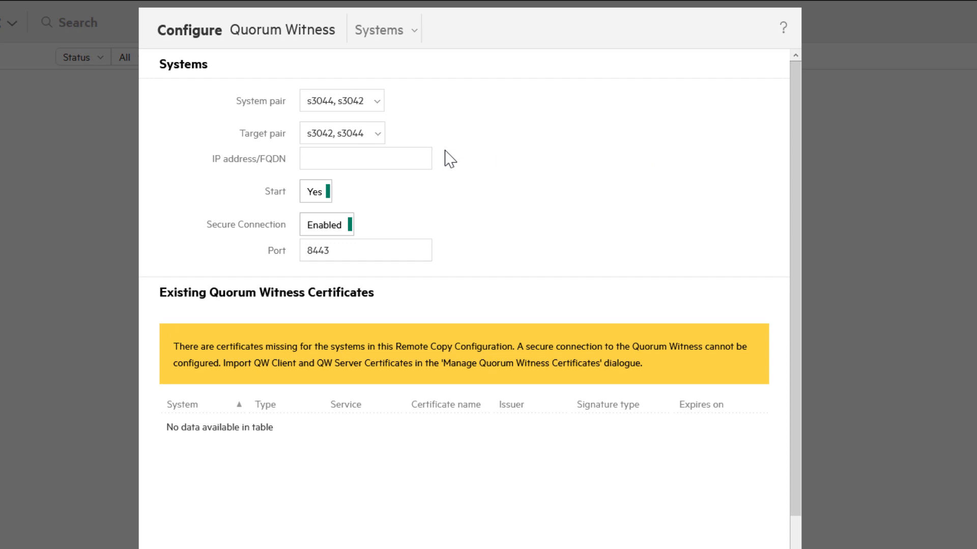
{"action": "left_click", "coordinate": [365, 158]}
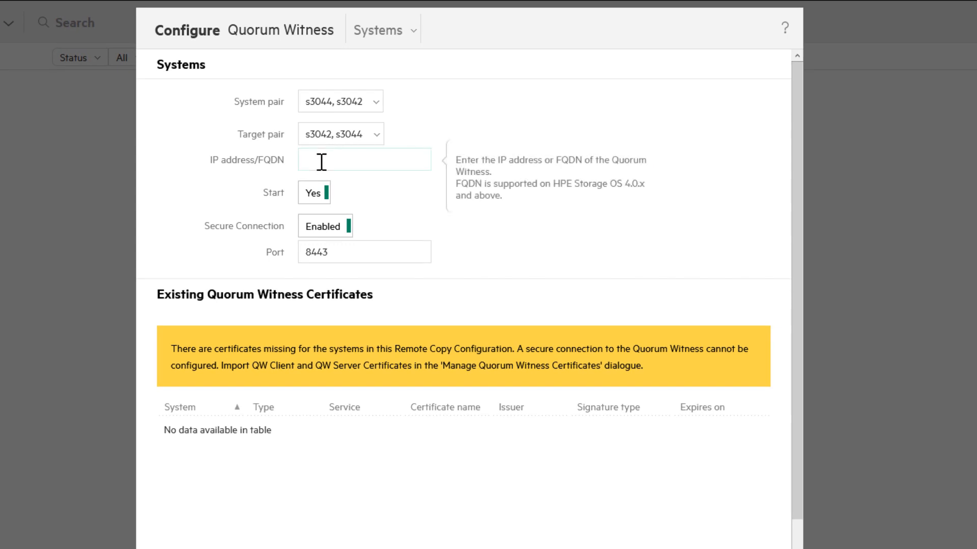
{"action": "type", "text": "14.12.6.8"}
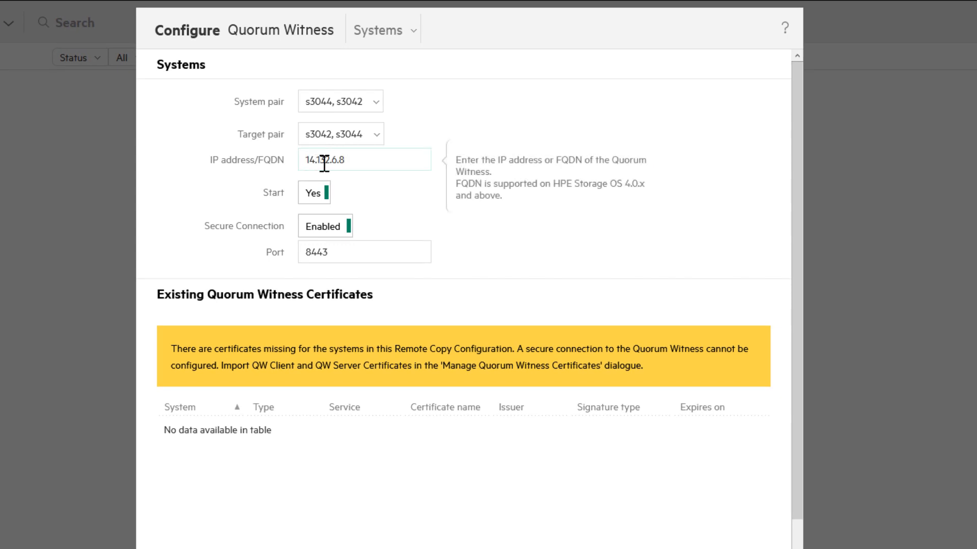
{"action": "mouse_move", "coordinate": [318, 234]}
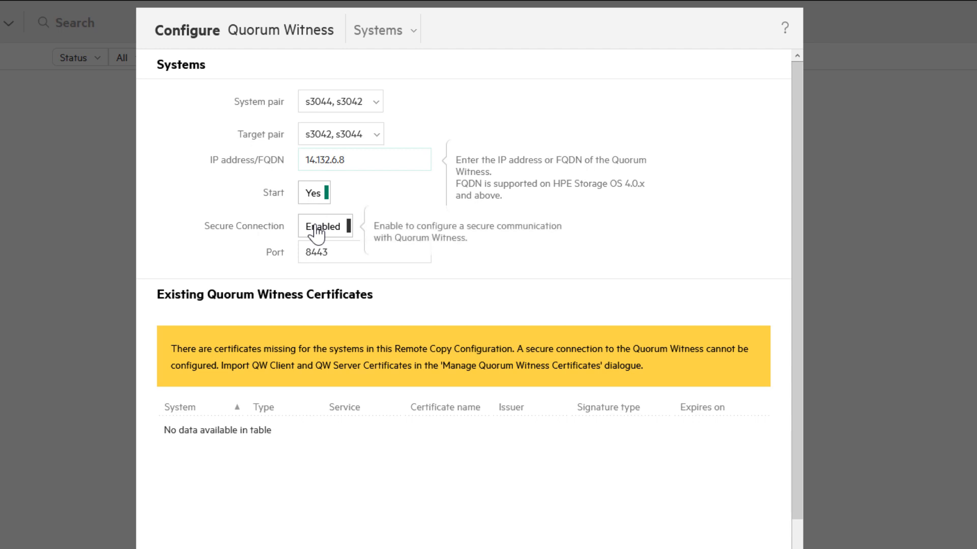
{"action": "left_click", "coordinate": [325, 226]}
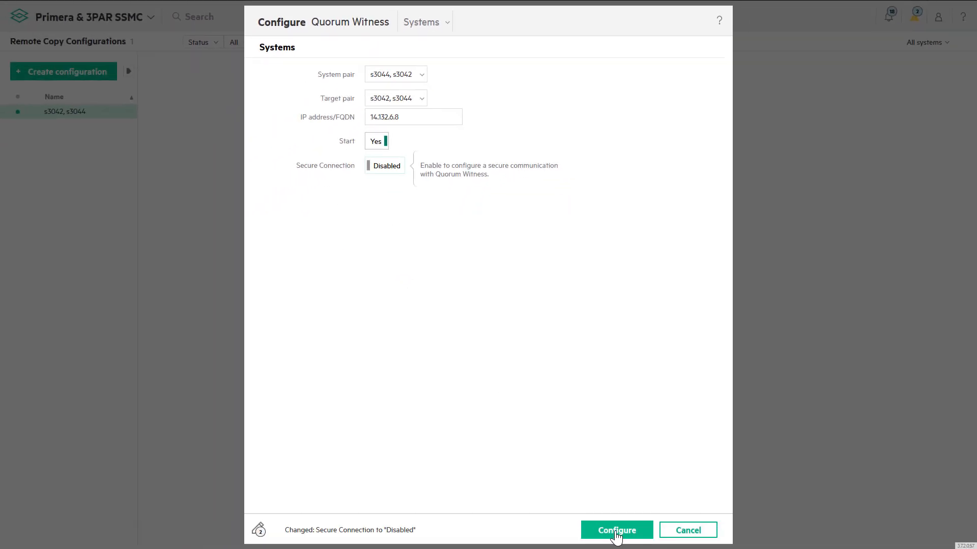
{"action": "left_click", "coordinate": [616, 530]}
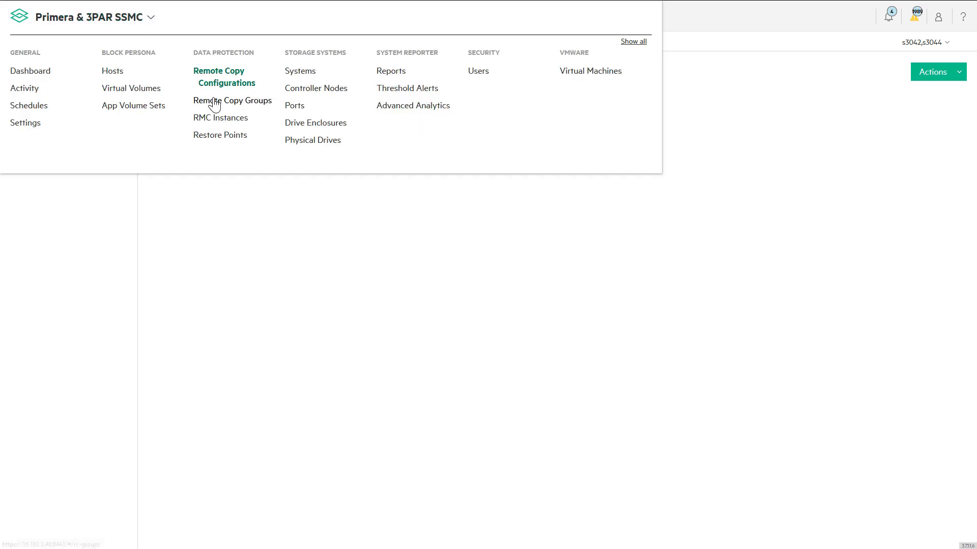
Step: Start a new remote copy group named PP_group with s3042 as the source system
{"action": "left_click", "coordinate": [232, 101]}
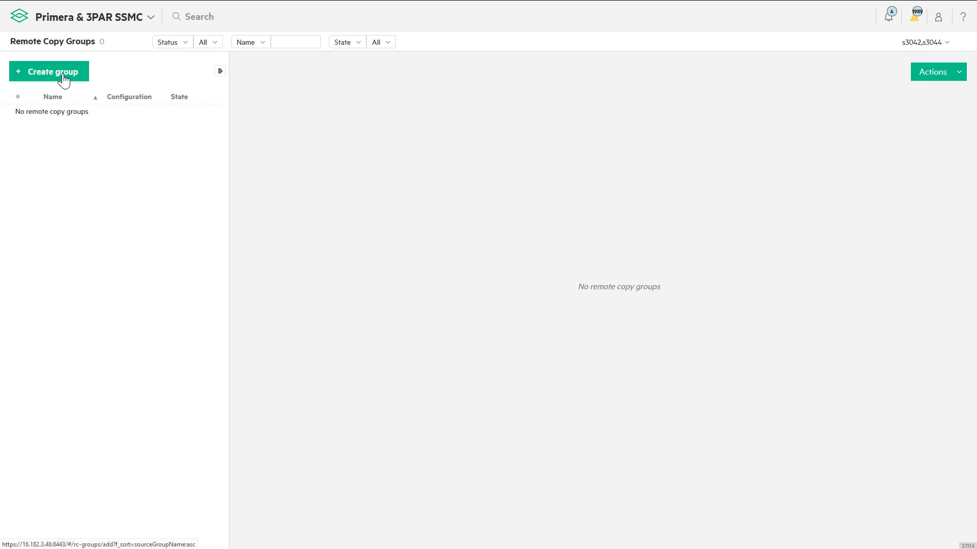
{"action": "left_click", "coordinate": [49, 71]}
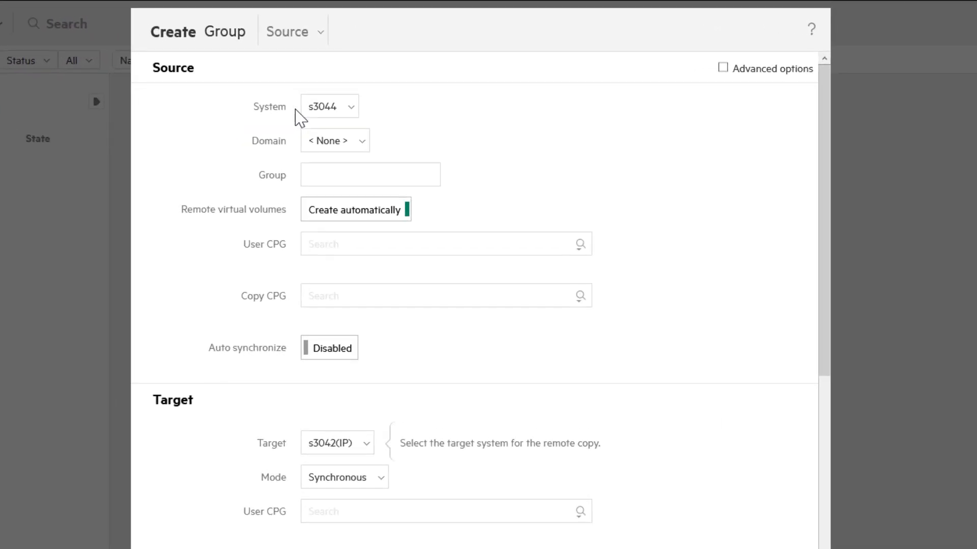
{"action": "left_click", "coordinate": [329, 106]}
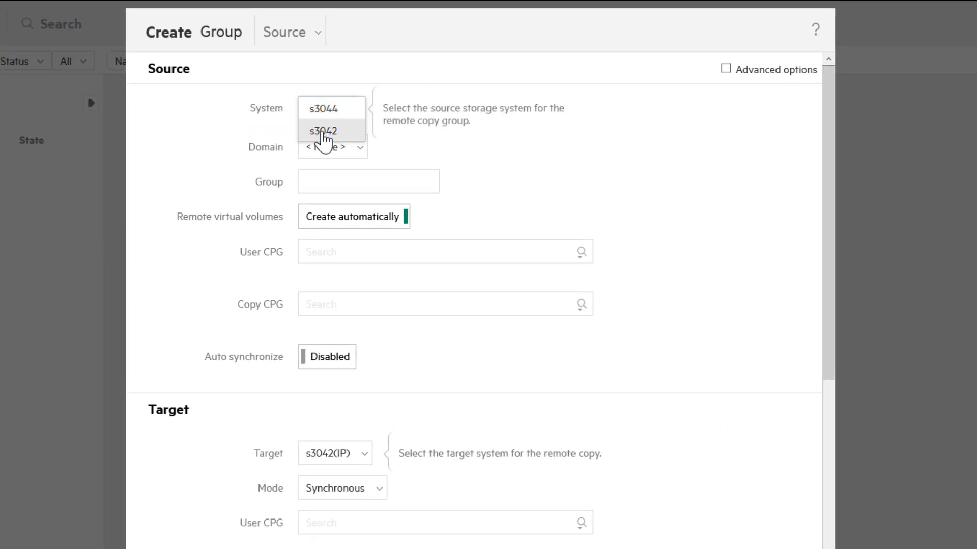
{"action": "left_click", "coordinate": [323, 132]}
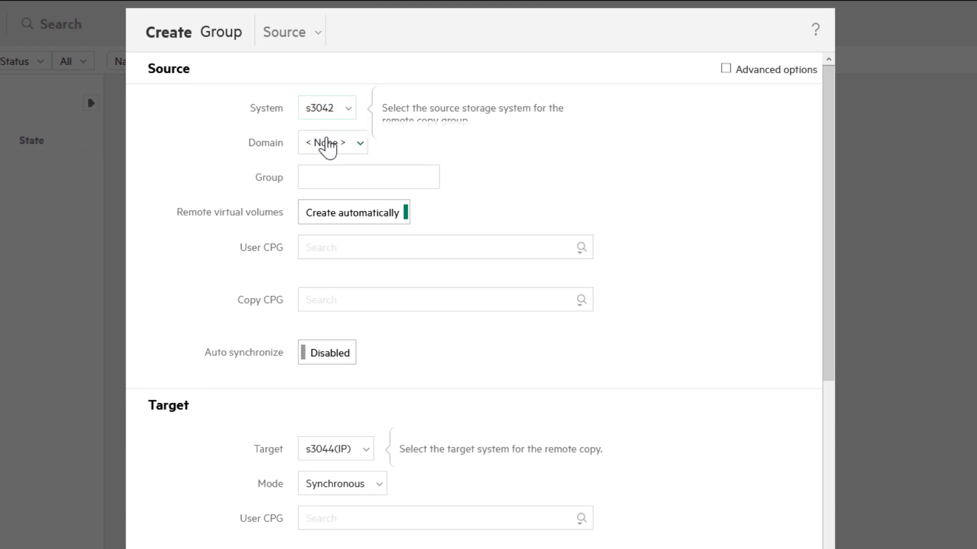
{"action": "type", "text": "PP_group"}
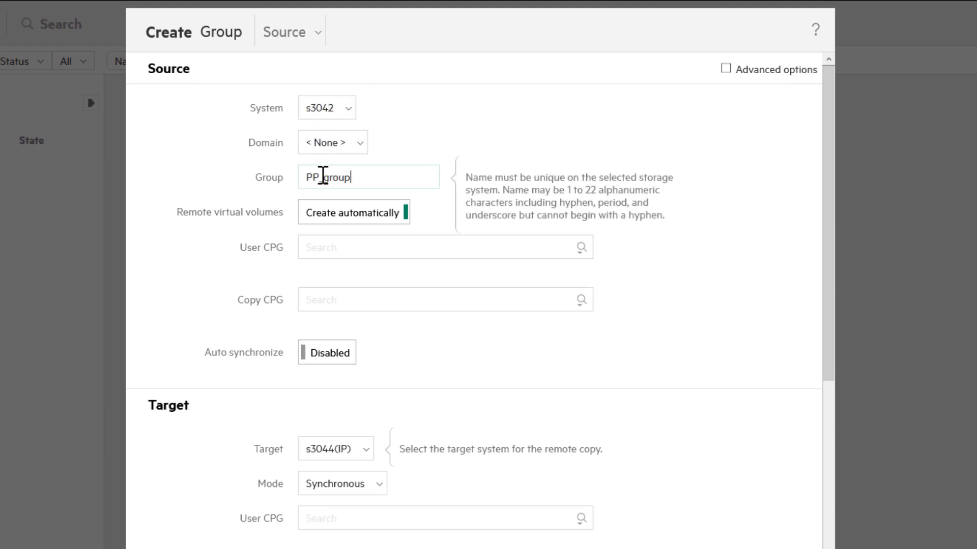
{"action": "mouse_move", "coordinate": [379, 218]}
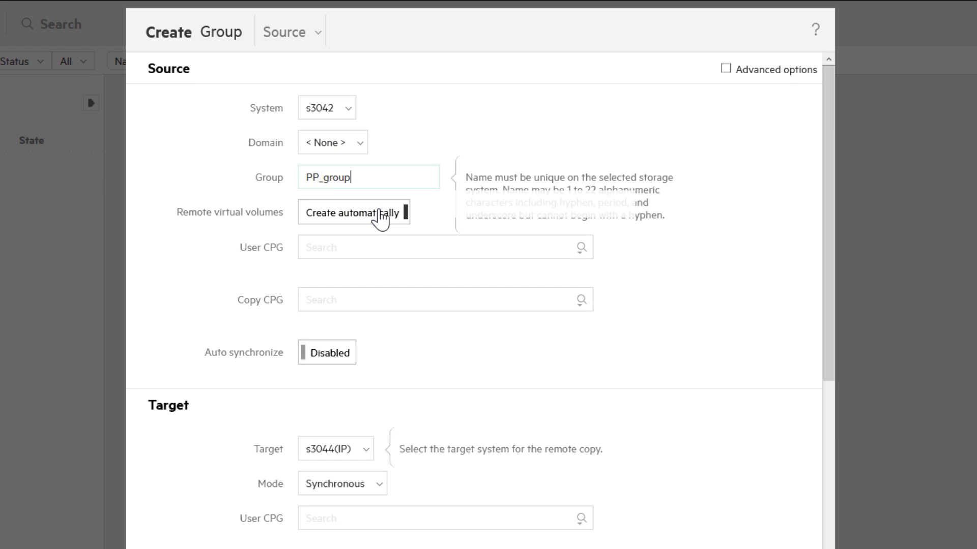
{"action": "mouse_move", "coordinate": [384, 217]}
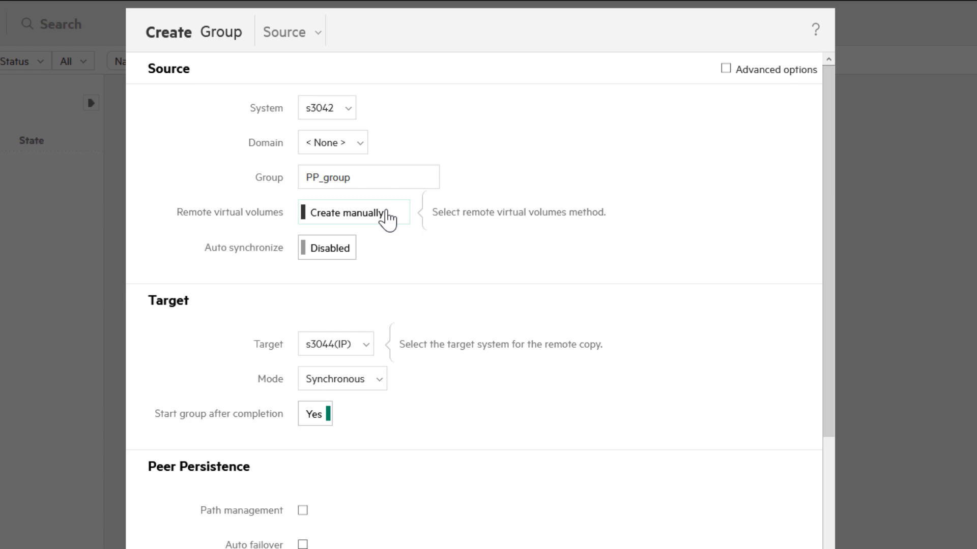
Step: Use automatic remote volumes with SSD_r6 as the target user CPG and auto synchronize on
{"action": "left_click", "coordinate": [353, 213]}
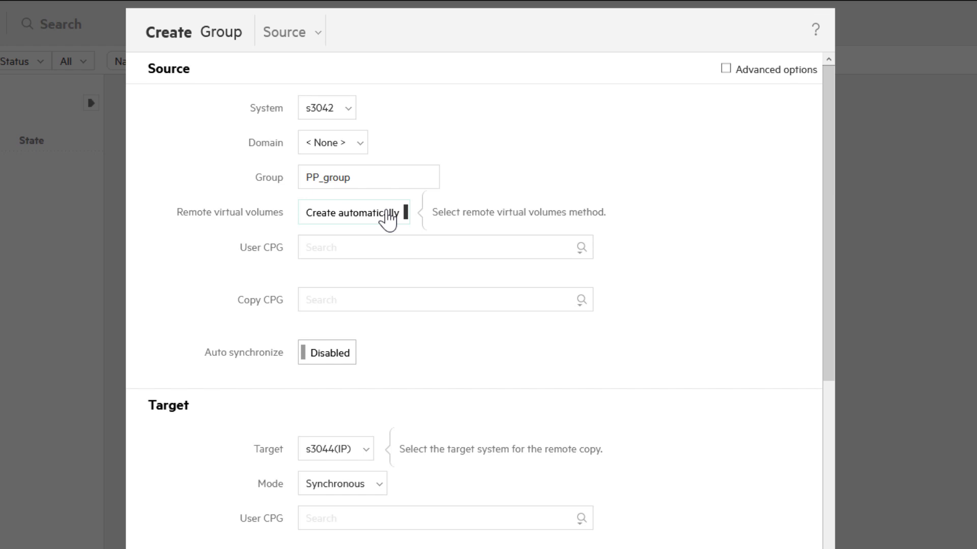
{"action": "mouse_move", "coordinate": [582, 247]}
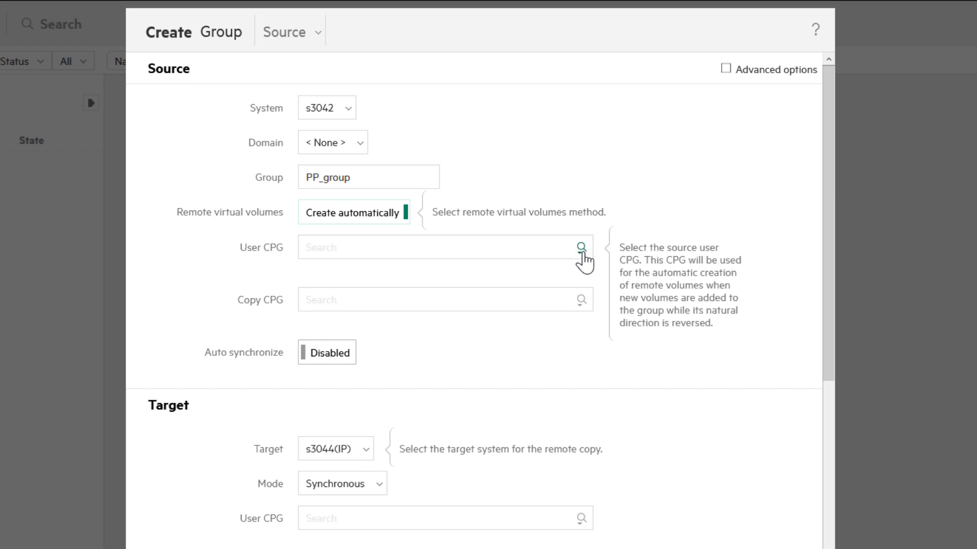
{"action": "left_click", "coordinate": [579, 246]}
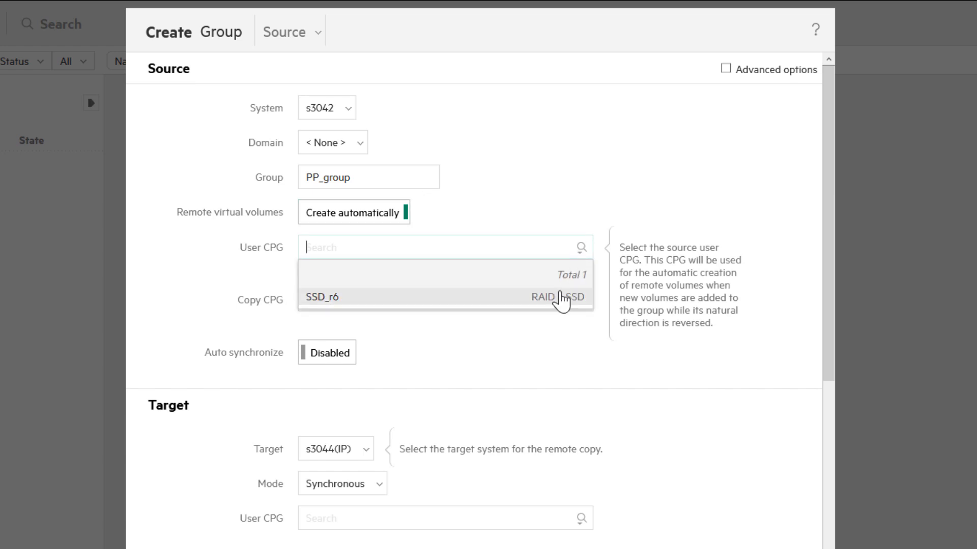
{"action": "left_click", "coordinate": [321, 296]}
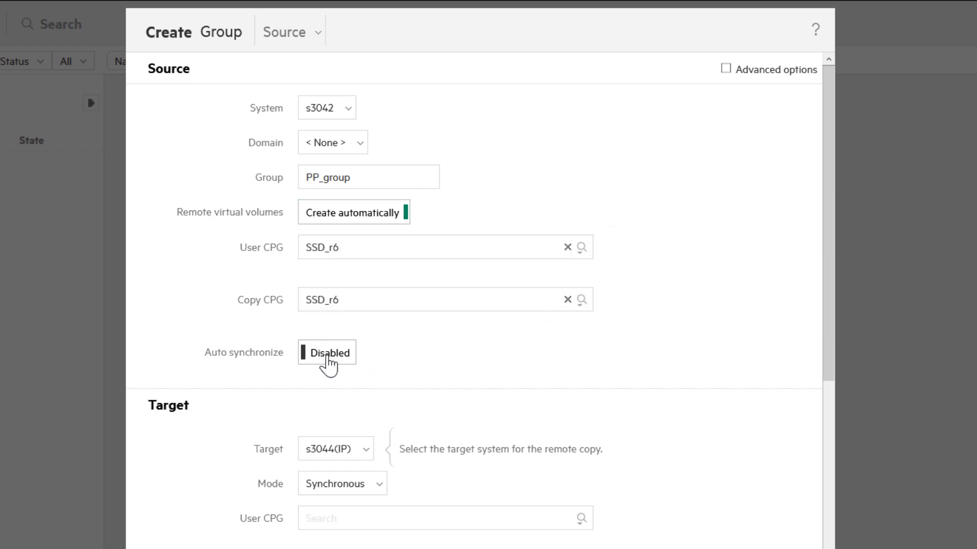
{"action": "mouse_move", "coordinate": [326, 353]}
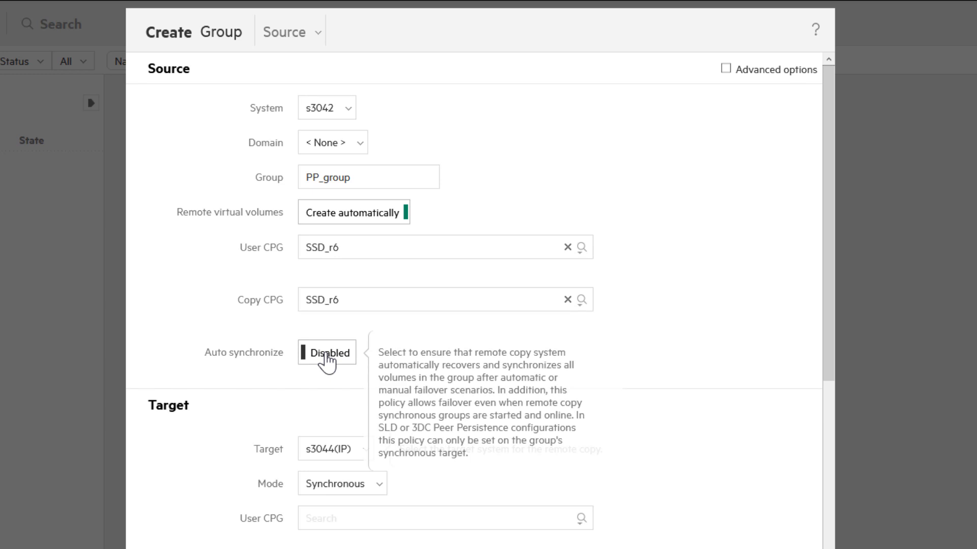
{"action": "left_click", "coordinate": [325, 353]}
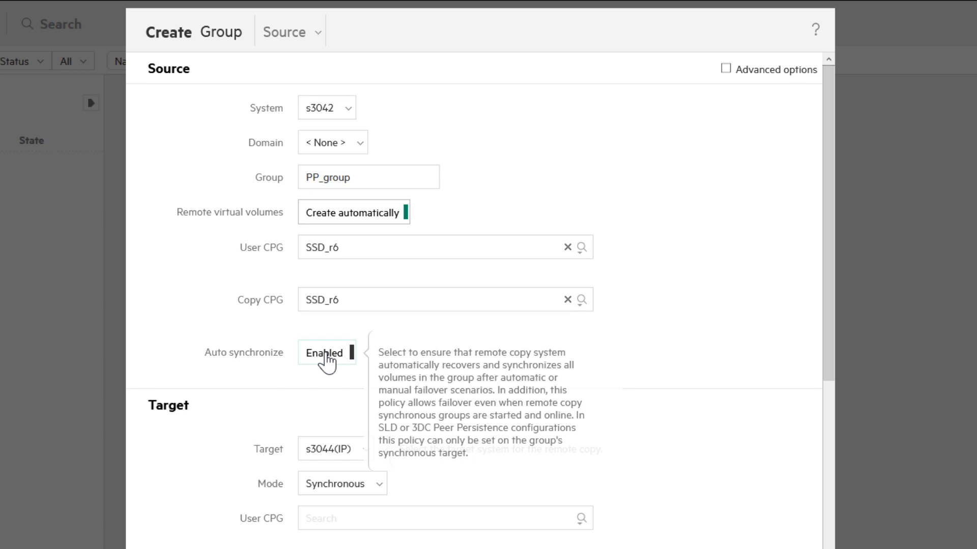
{"action": "mouse_move", "coordinate": [660, 181]}
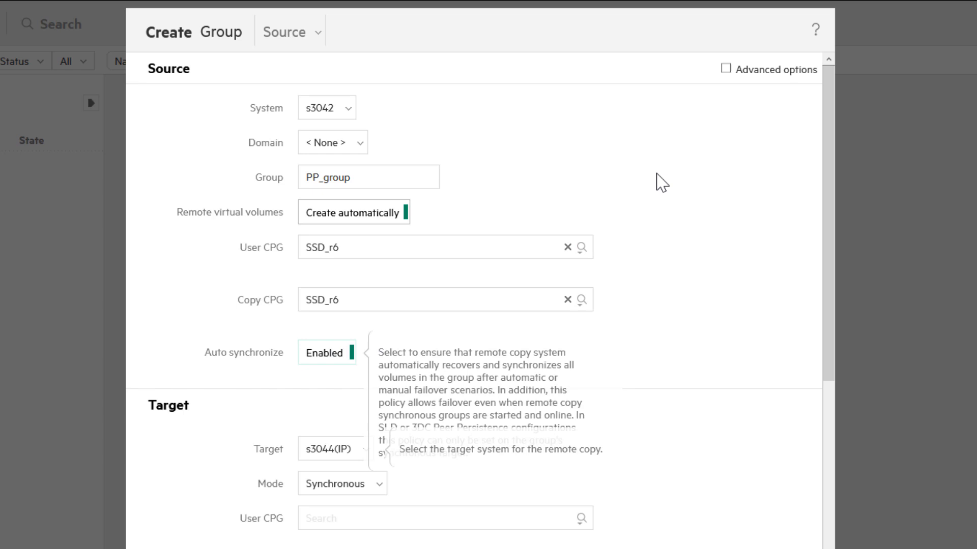
Step: In advanced options enable auto recover, Peer Persistence path management and auto failover
{"action": "left_click", "coordinate": [725, 68]}
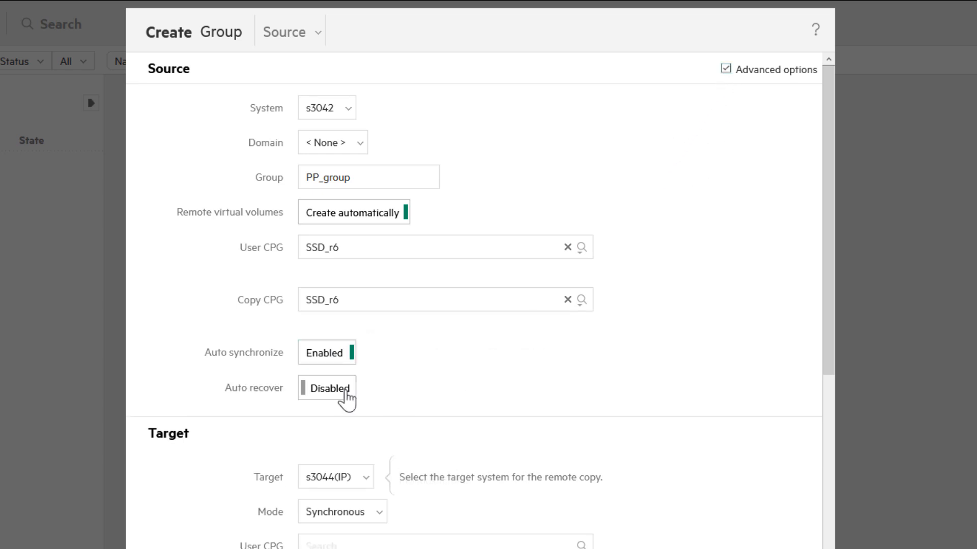
{"action": "mouse_move", "coordinate": [326, 387]}
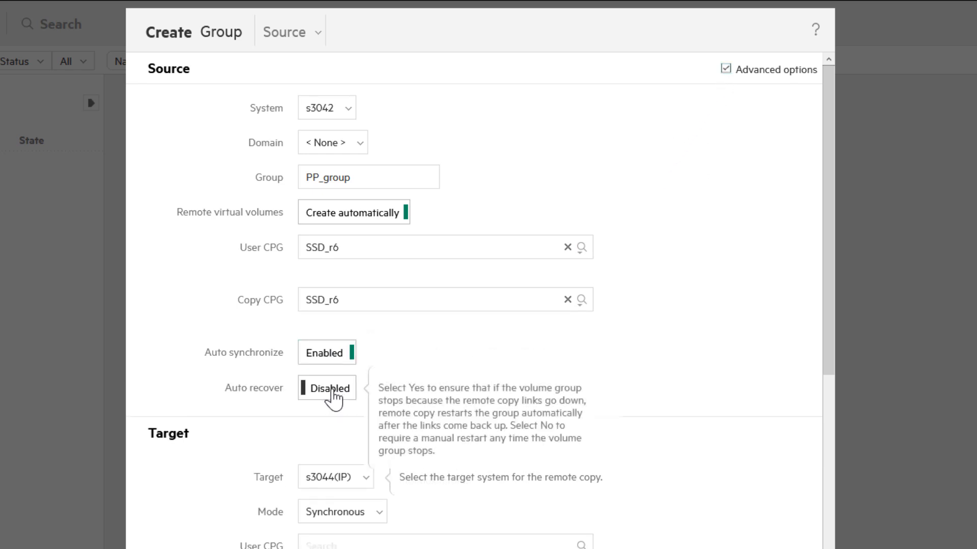
{"action": "left_click", "coordinate": [327, 388]}
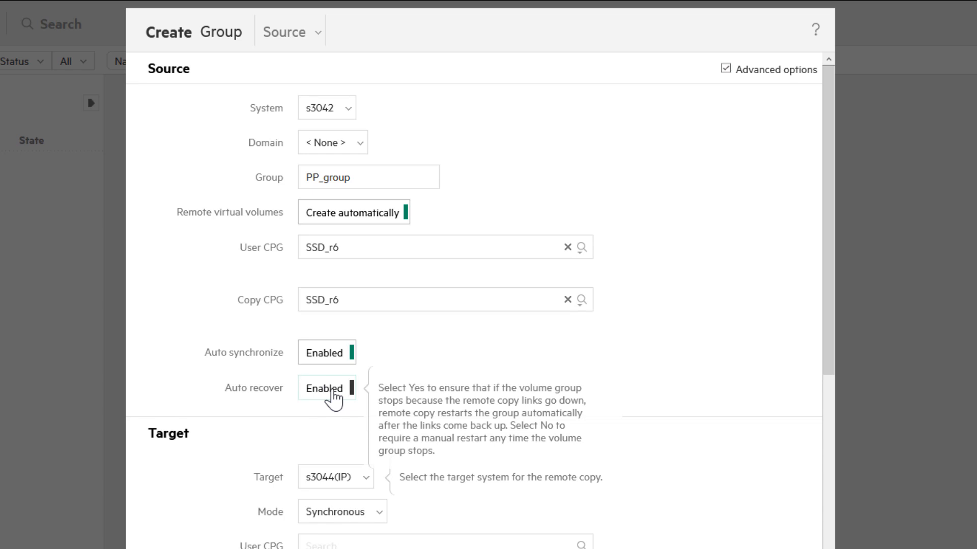
{"action": "mouse_move", "coordinate": [329, 427]}
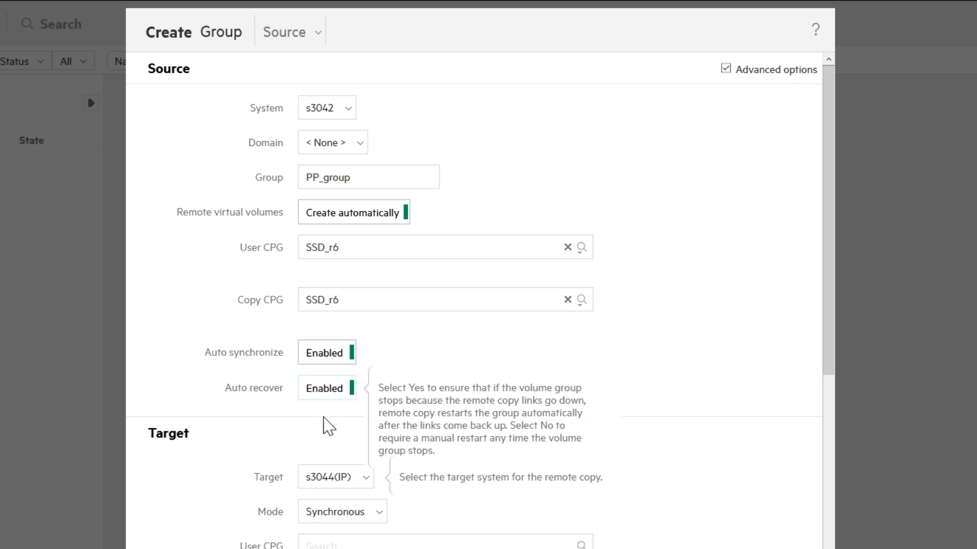
{"action": "scroll", "scroll_direction": "down", "scroll_amount": 3}
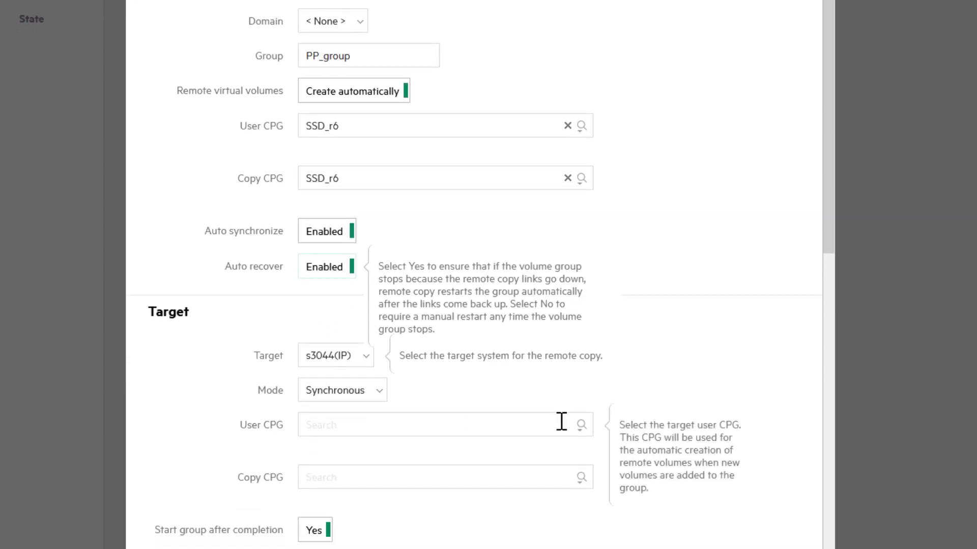
{"action": "scroll", "scroll_direction": "down", "scroll_amount": 3}
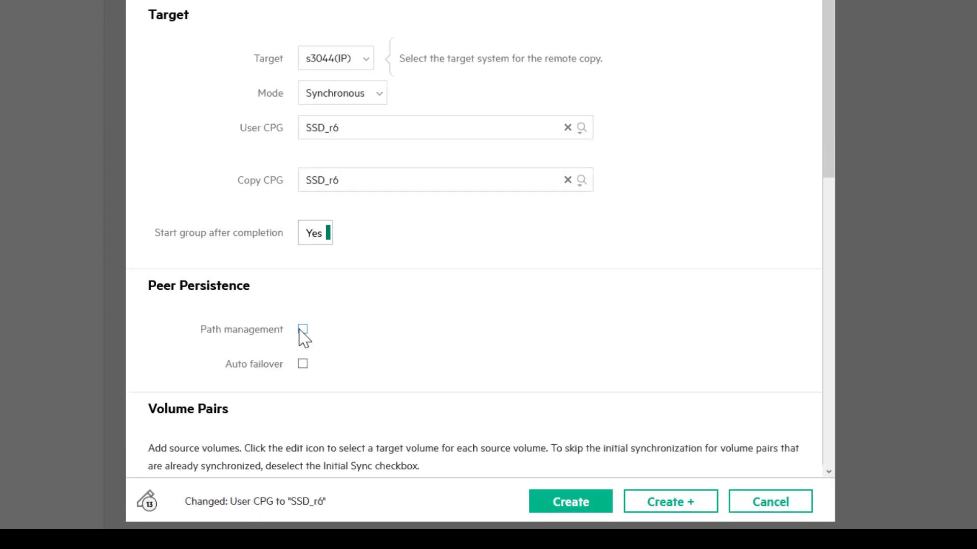
{"action": "left_click", "coordinate": [302, 330]}
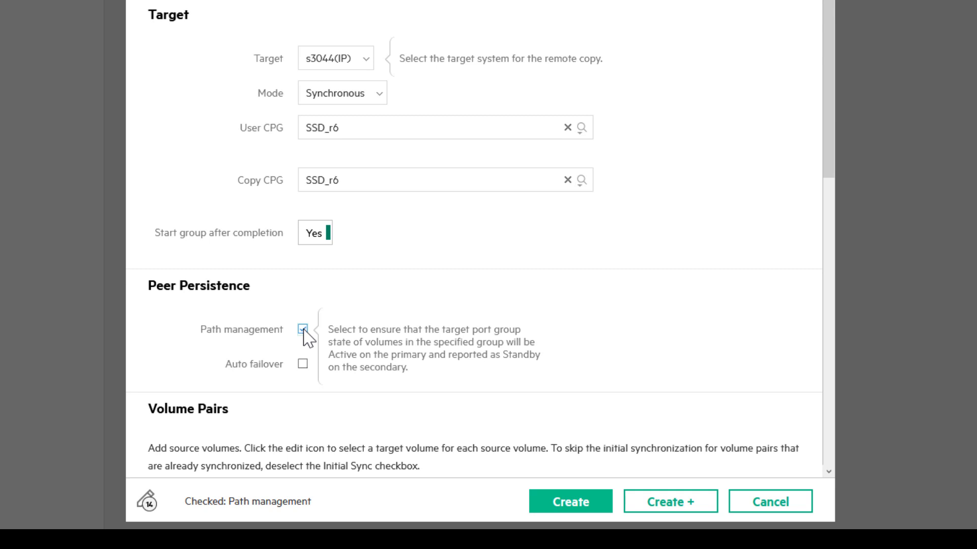
{"action": "mouse_move", "coordinate": [303, 364]}
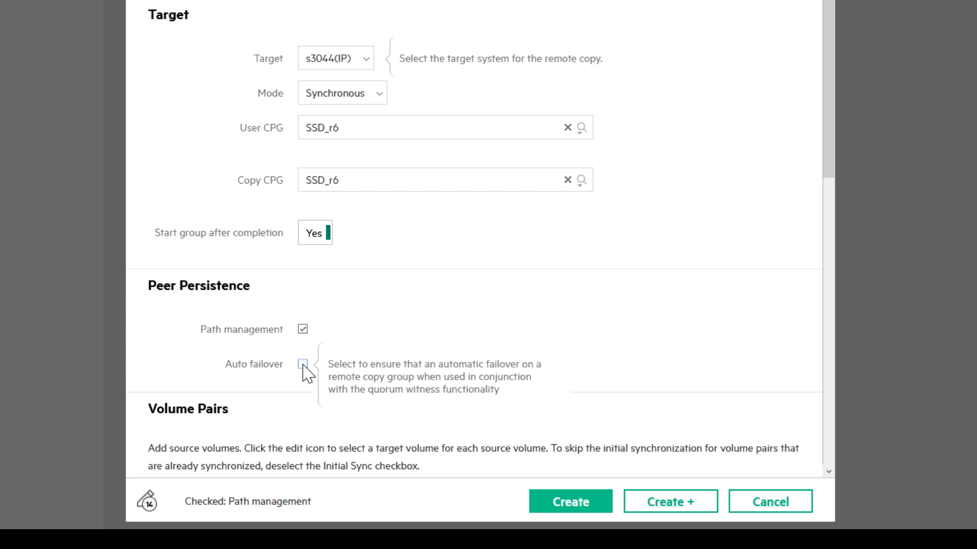
{"action": "left_click", "coordinate": [303, 364]}
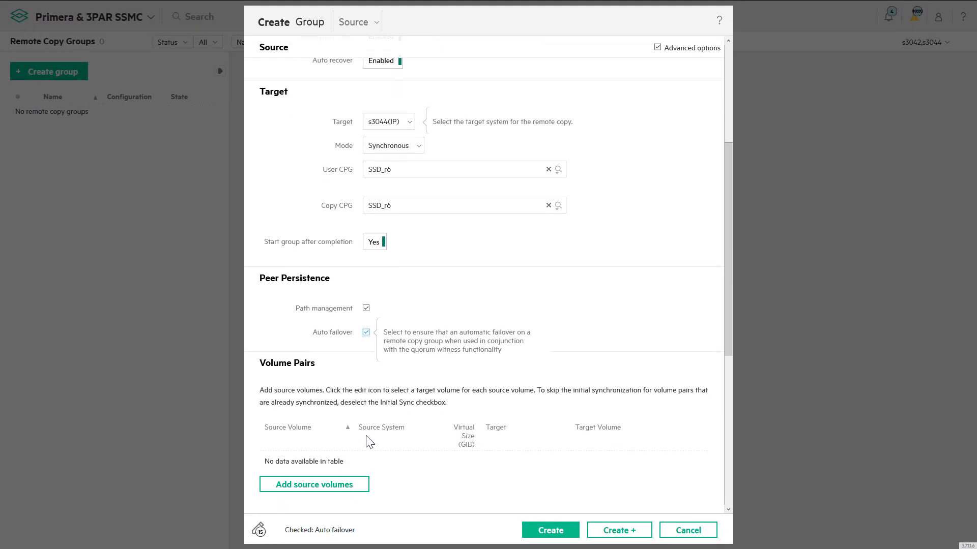
Step: Add z_PP1 as the source volume, create PP_group and view its volume pairs with z_PP1.r
{"action": "left_click", "coordinate": [314, 484]}
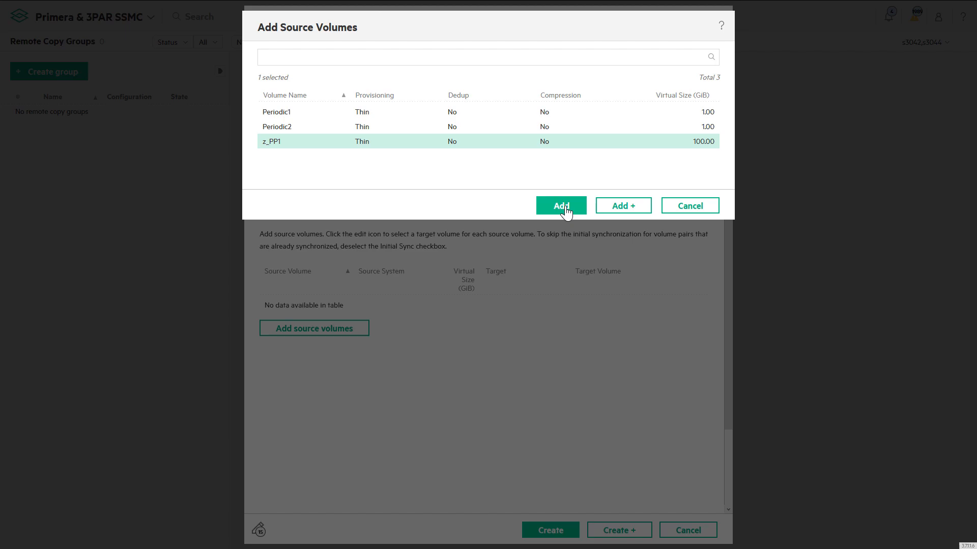
{"action": "left_click", "coordinate": [559, 206]}
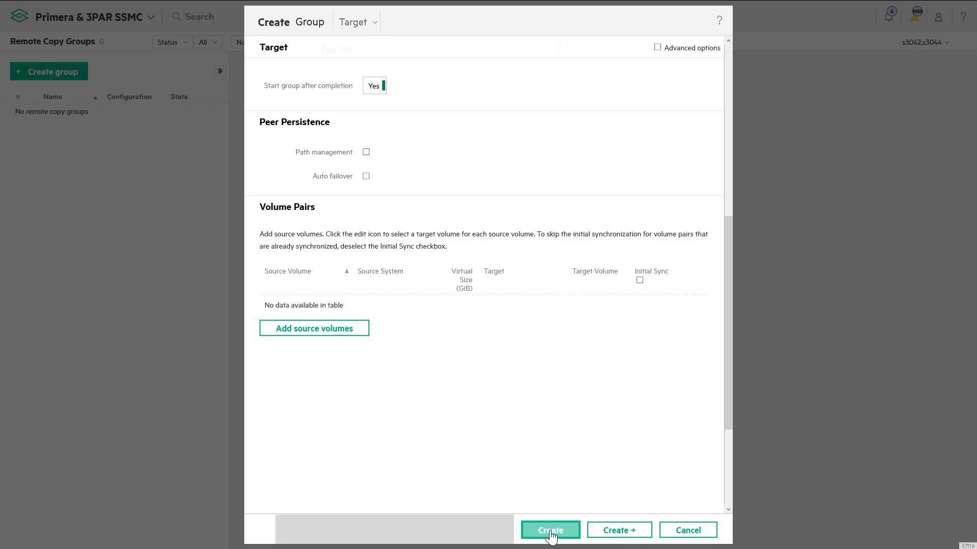
{"action": "left_click", "coordinate": [550, 530]}
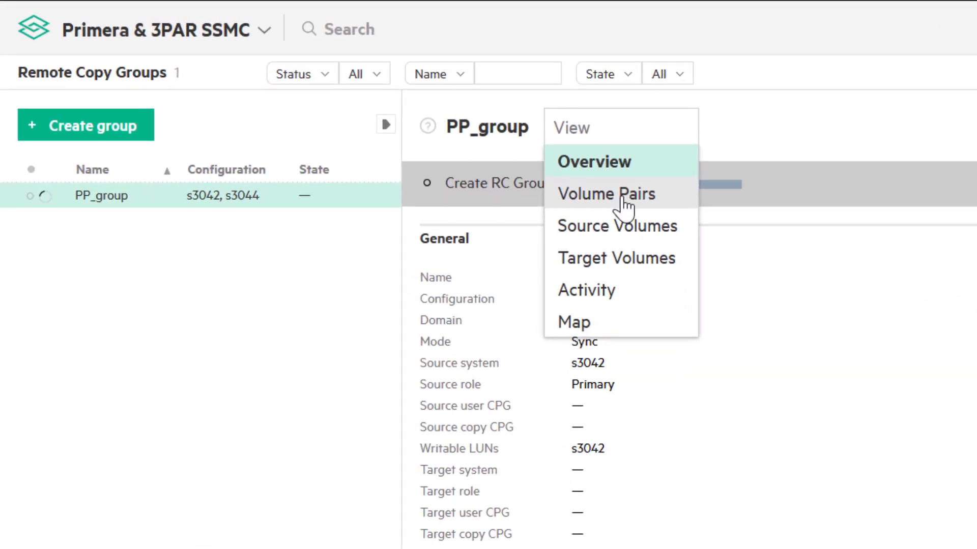
{"action": "left_click", "coordinate": [605, 194]}
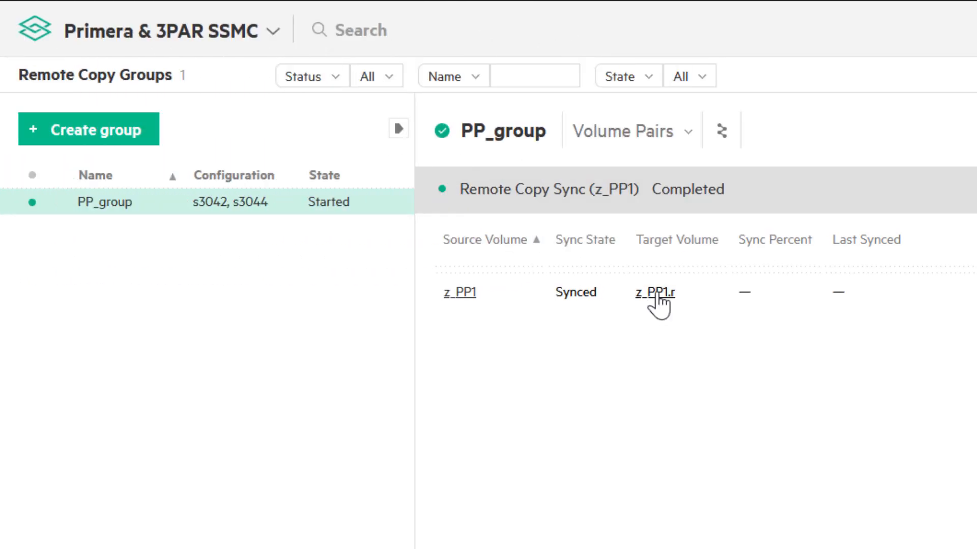
Step: Export target volume z_PP1.r to ESXi host m2-dl360g9-40 as LUN 11
{"action": "left_click", "coordinate": [653, 293]}
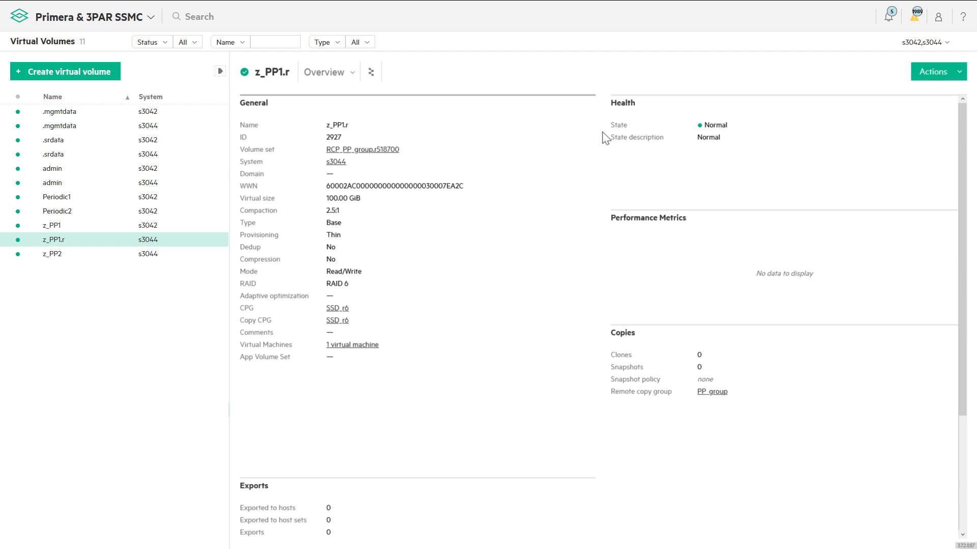
{"action": "left_click", "coordinate": [937, 71]}
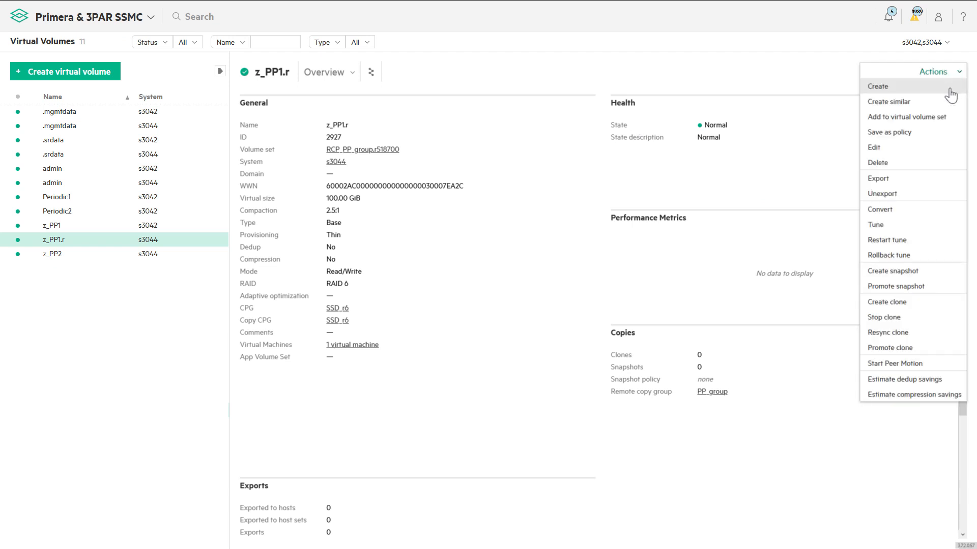
{"action": "left_click", "coordinate": [877, 179]}
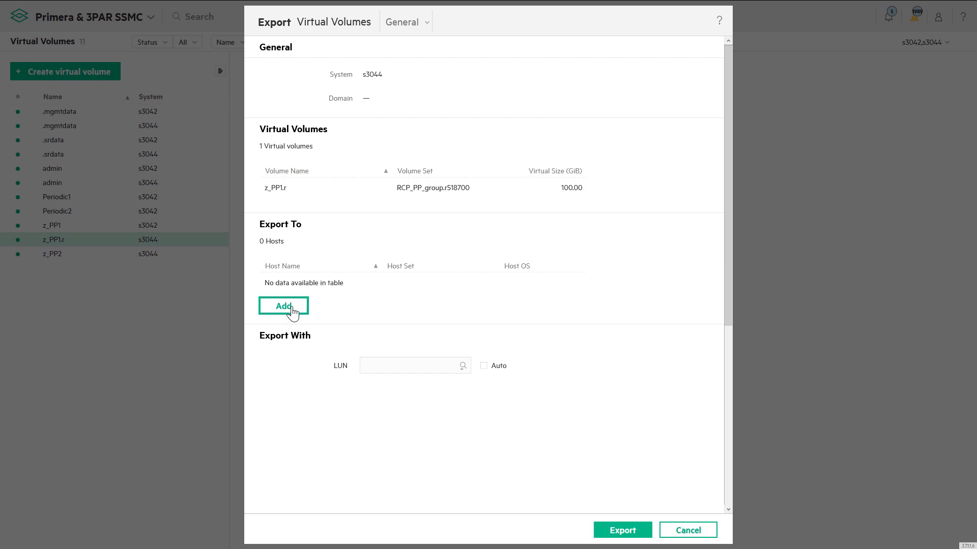
{"action": "left_click", "coordinate": [284, 306]}
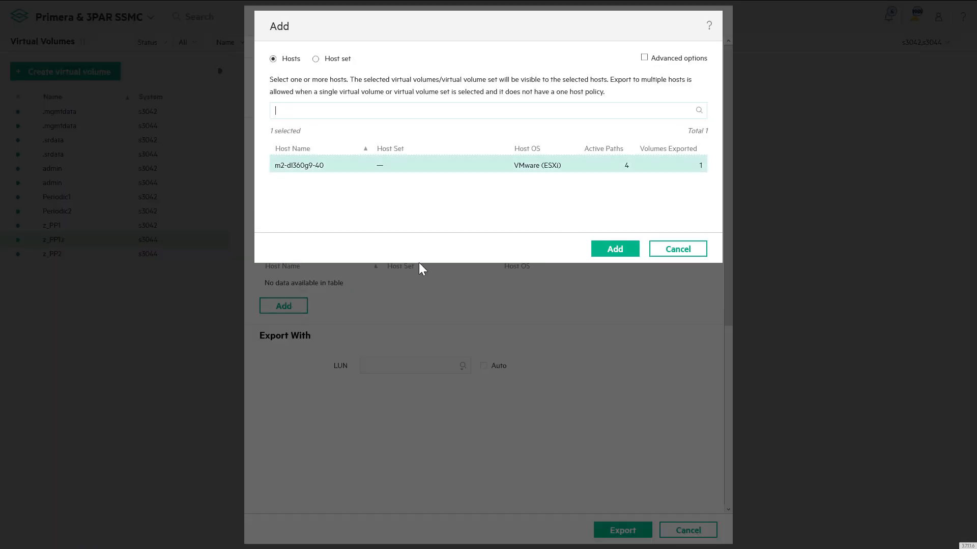
{"action": "left_click", "coordinate": [613, 248]}
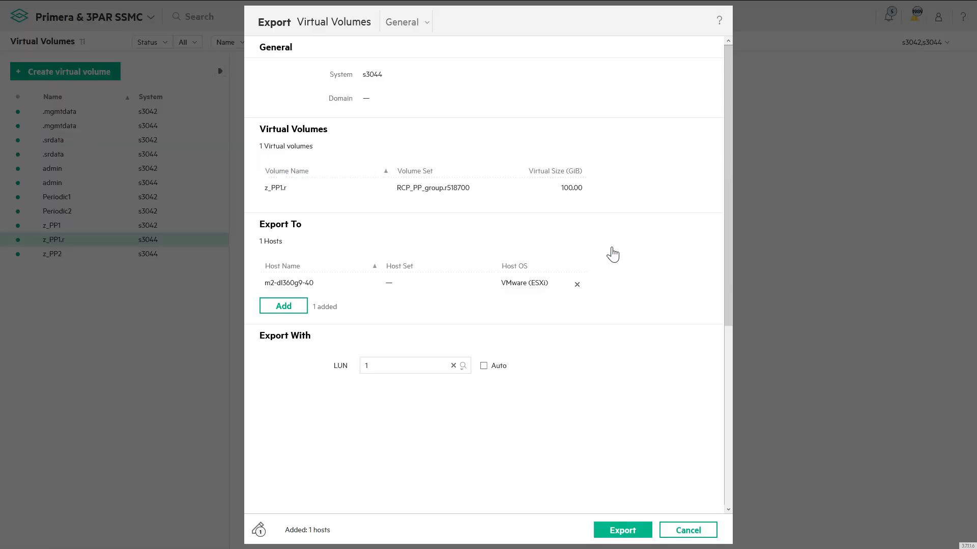
{"action": "left_click", "coordinate": [408, 365]}
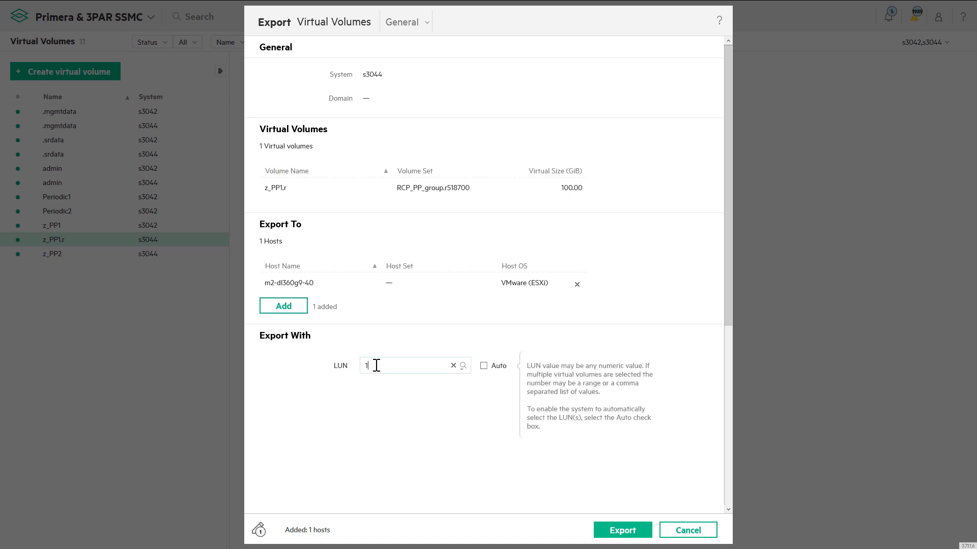
{"action": "type", "text": "1"}
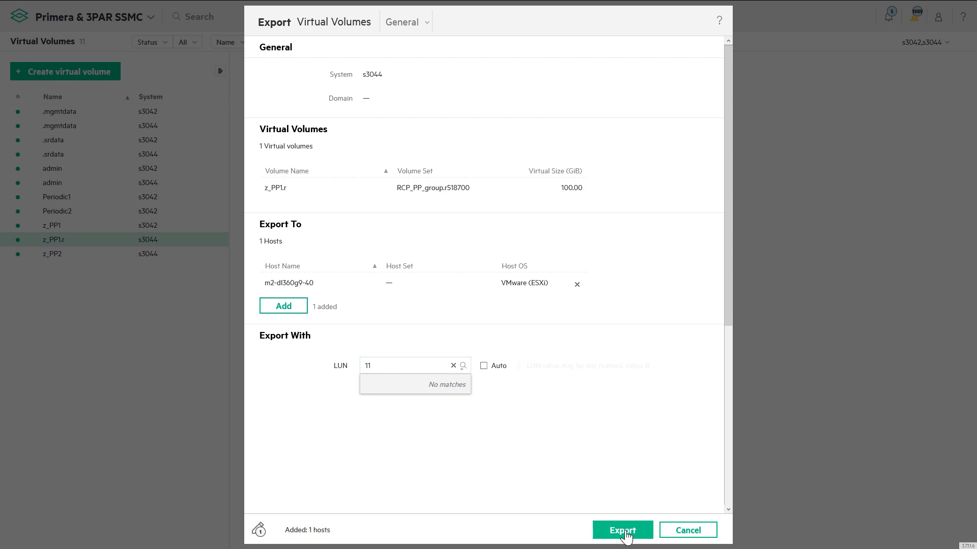
{"action": "left_click", "coordinate": [621, 530]}
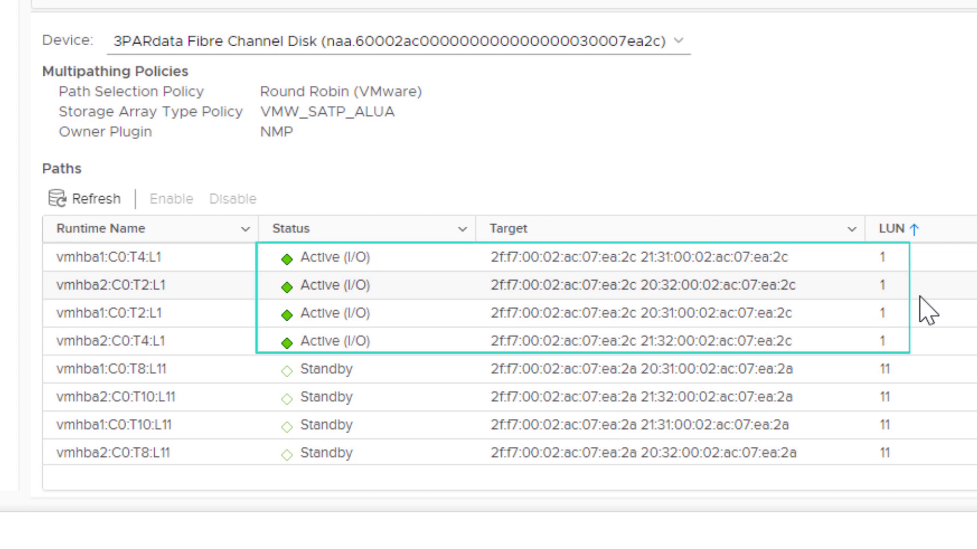
Step: Review the 3PARdata disk's paths: Active (I/O) on LUN 1 and Standby on LUN 11
{"action": "left_click", "coordinate": [336, 369]}
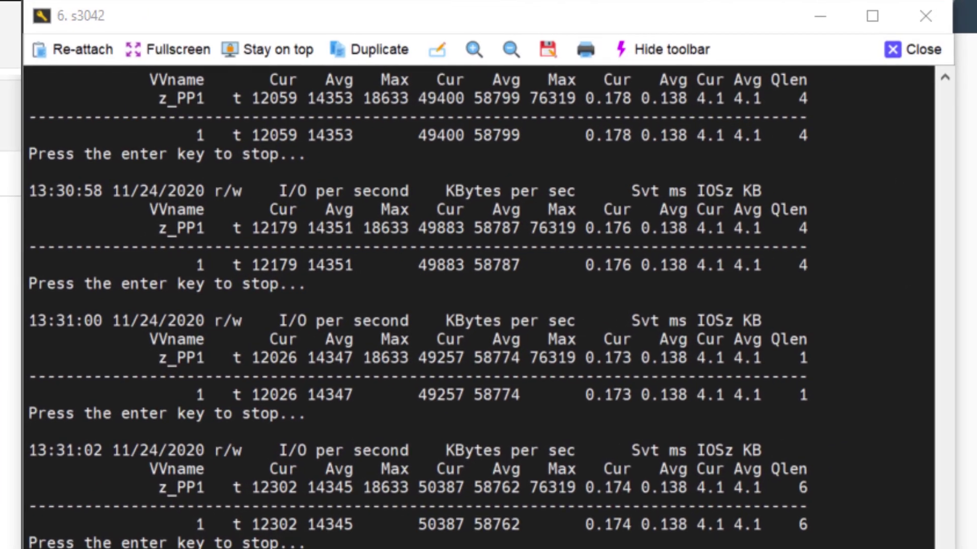
Step: Switch PP_group over so s3044 becomes primary, confirming the acknowledgement
{"action": "scroll", "scroll_direction": "down", "scroll_amount": 3}
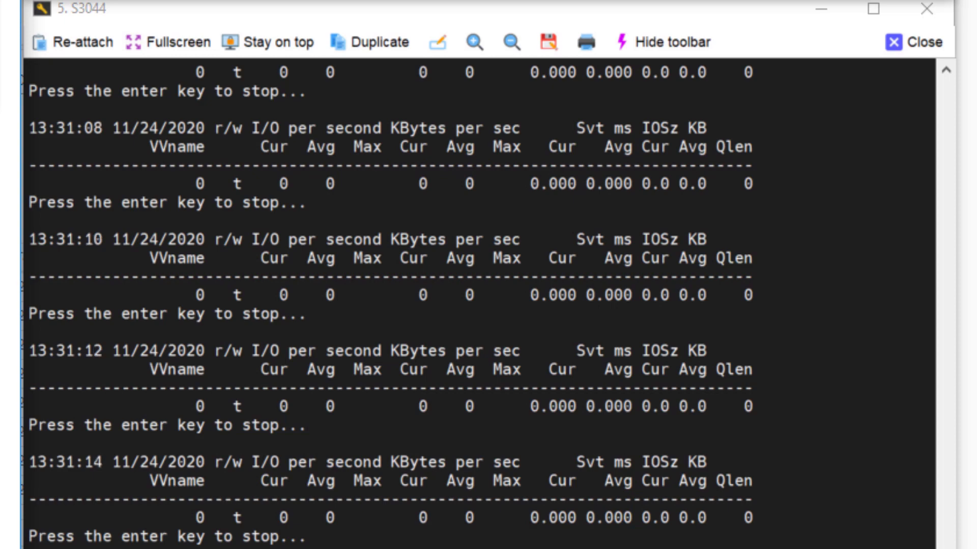
{"action": "scroll", "scroll_direction": "up", "scroll_amount": 3}
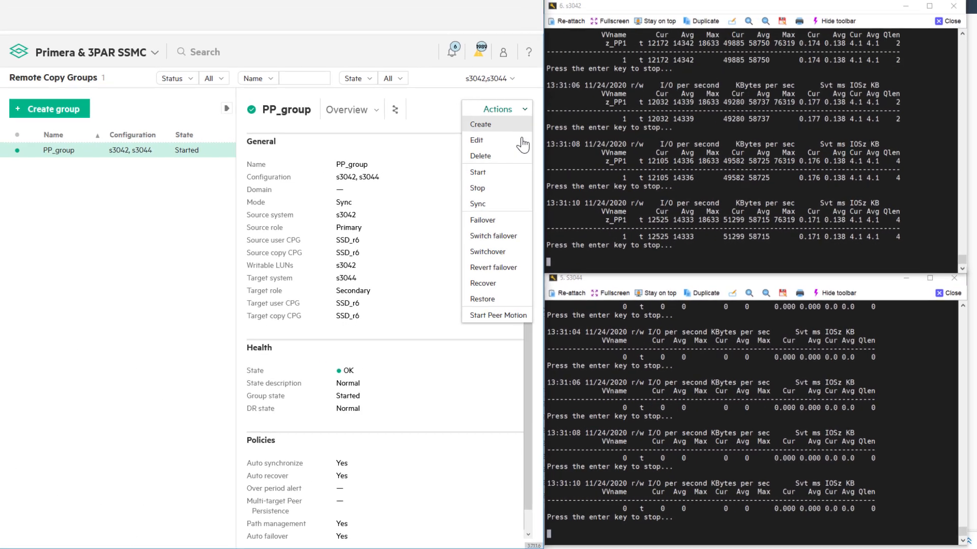
{"action": "mouse_move", "coordinate": [488, 251]}
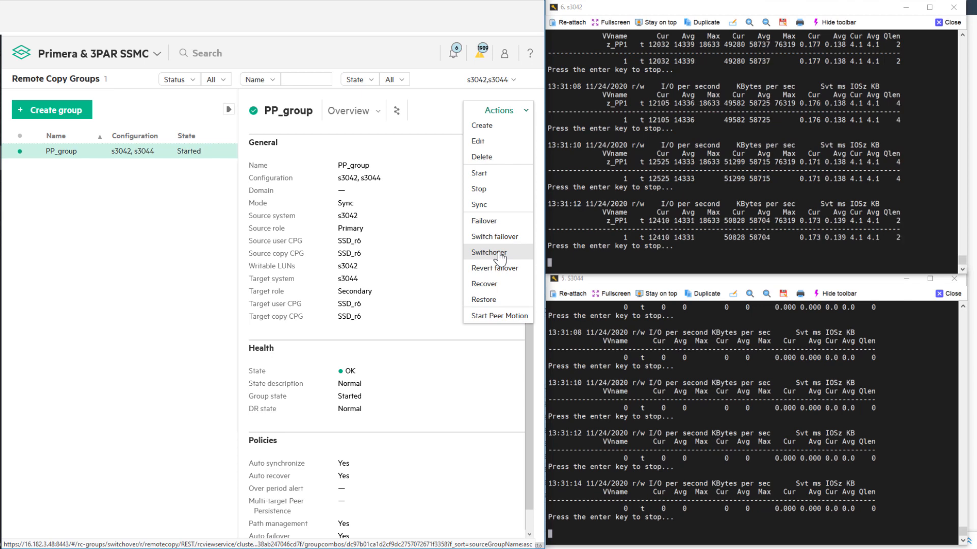
{"action": "left_click", "coordinate": [488, 252]}
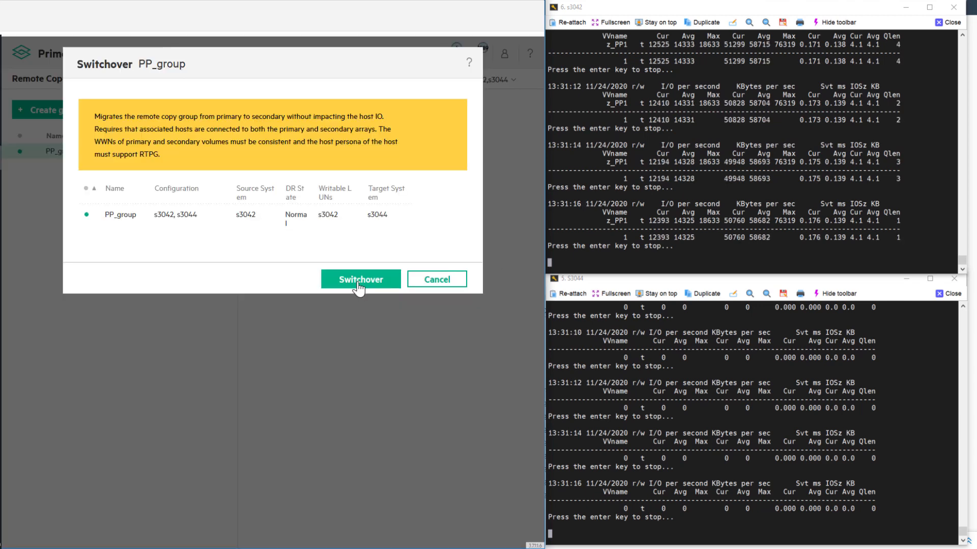
{"action": "left_click", "coordinate": [360, 279]}
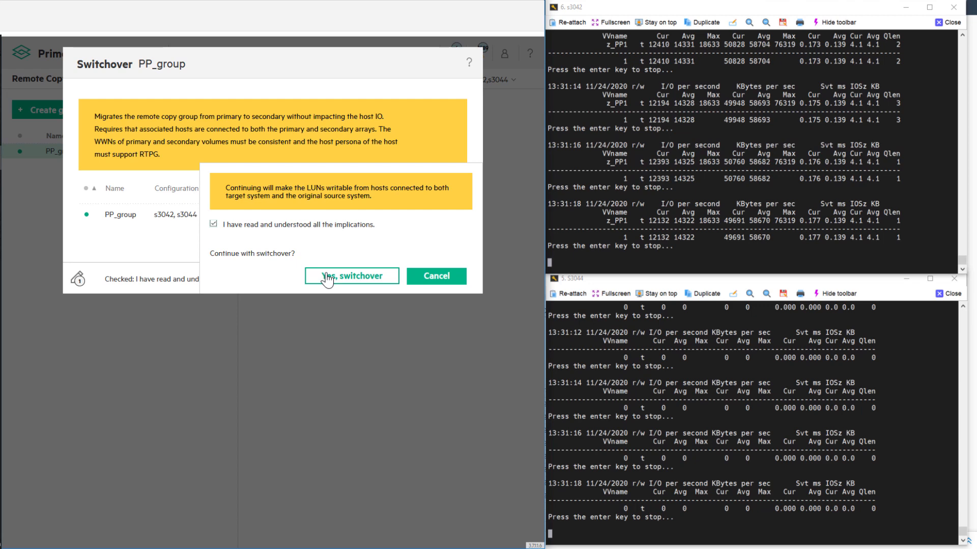
{"action": "left_click", "coordinate": [351, 276]}
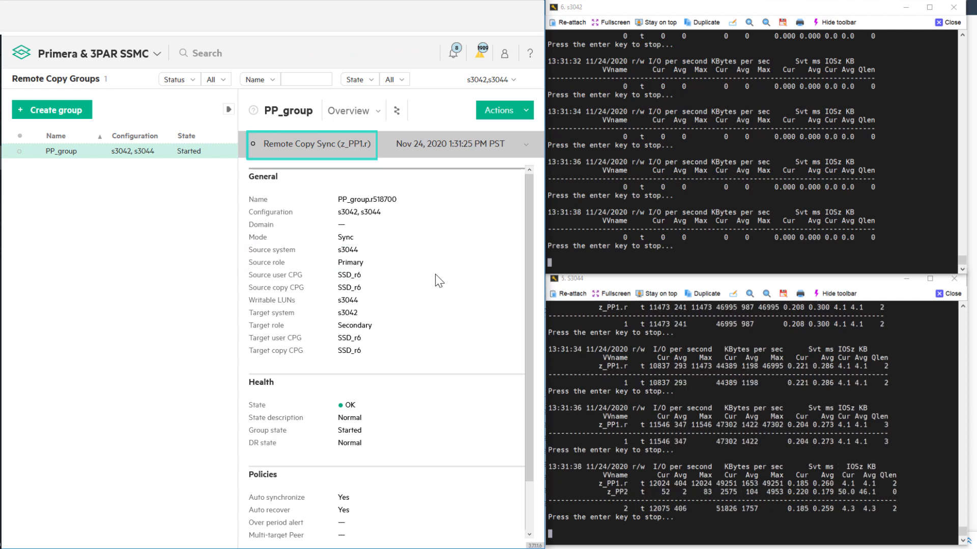
{"action": "mouse_move", "coordinate": [419, 180]}
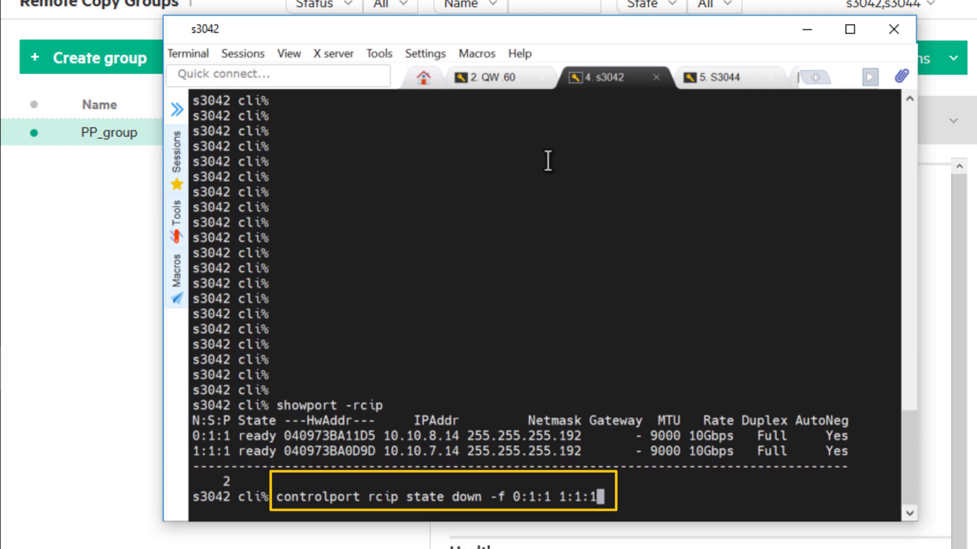
{"action": "mouse_move", "coordinate": [507, 101]}
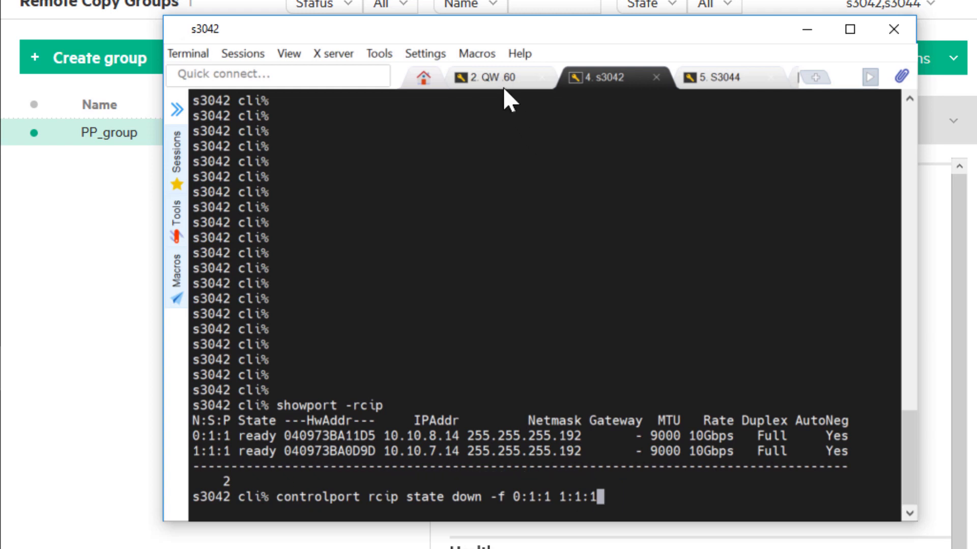
Step: Check the QW .60 witness session's drop script, then return to the s3042 session for the RCIP port shutdown
{"action": "left_click", "coordinate": [486, 79]}
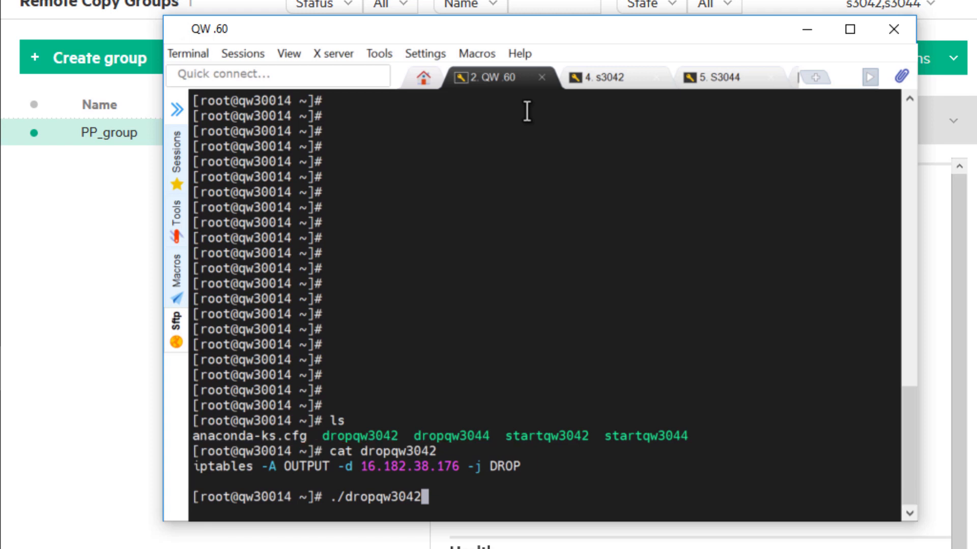
{"action": "mouse_move", "coordinate": [602, 101]}
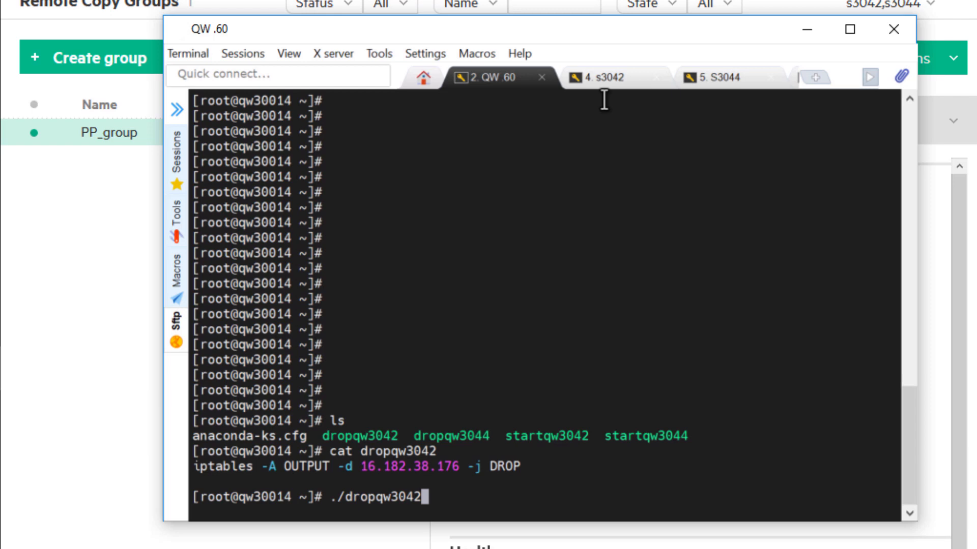
{"action": "left_click", "coordinate": [599, 78]}
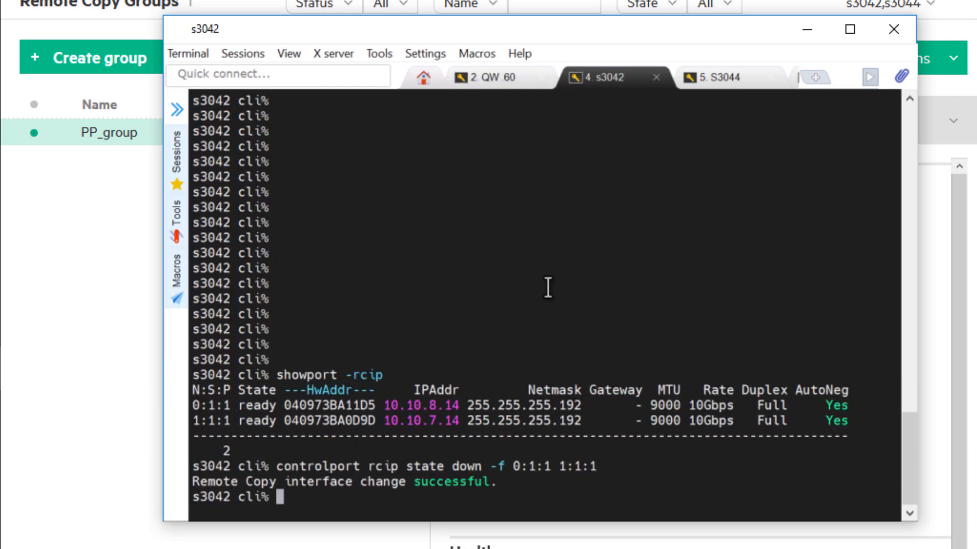